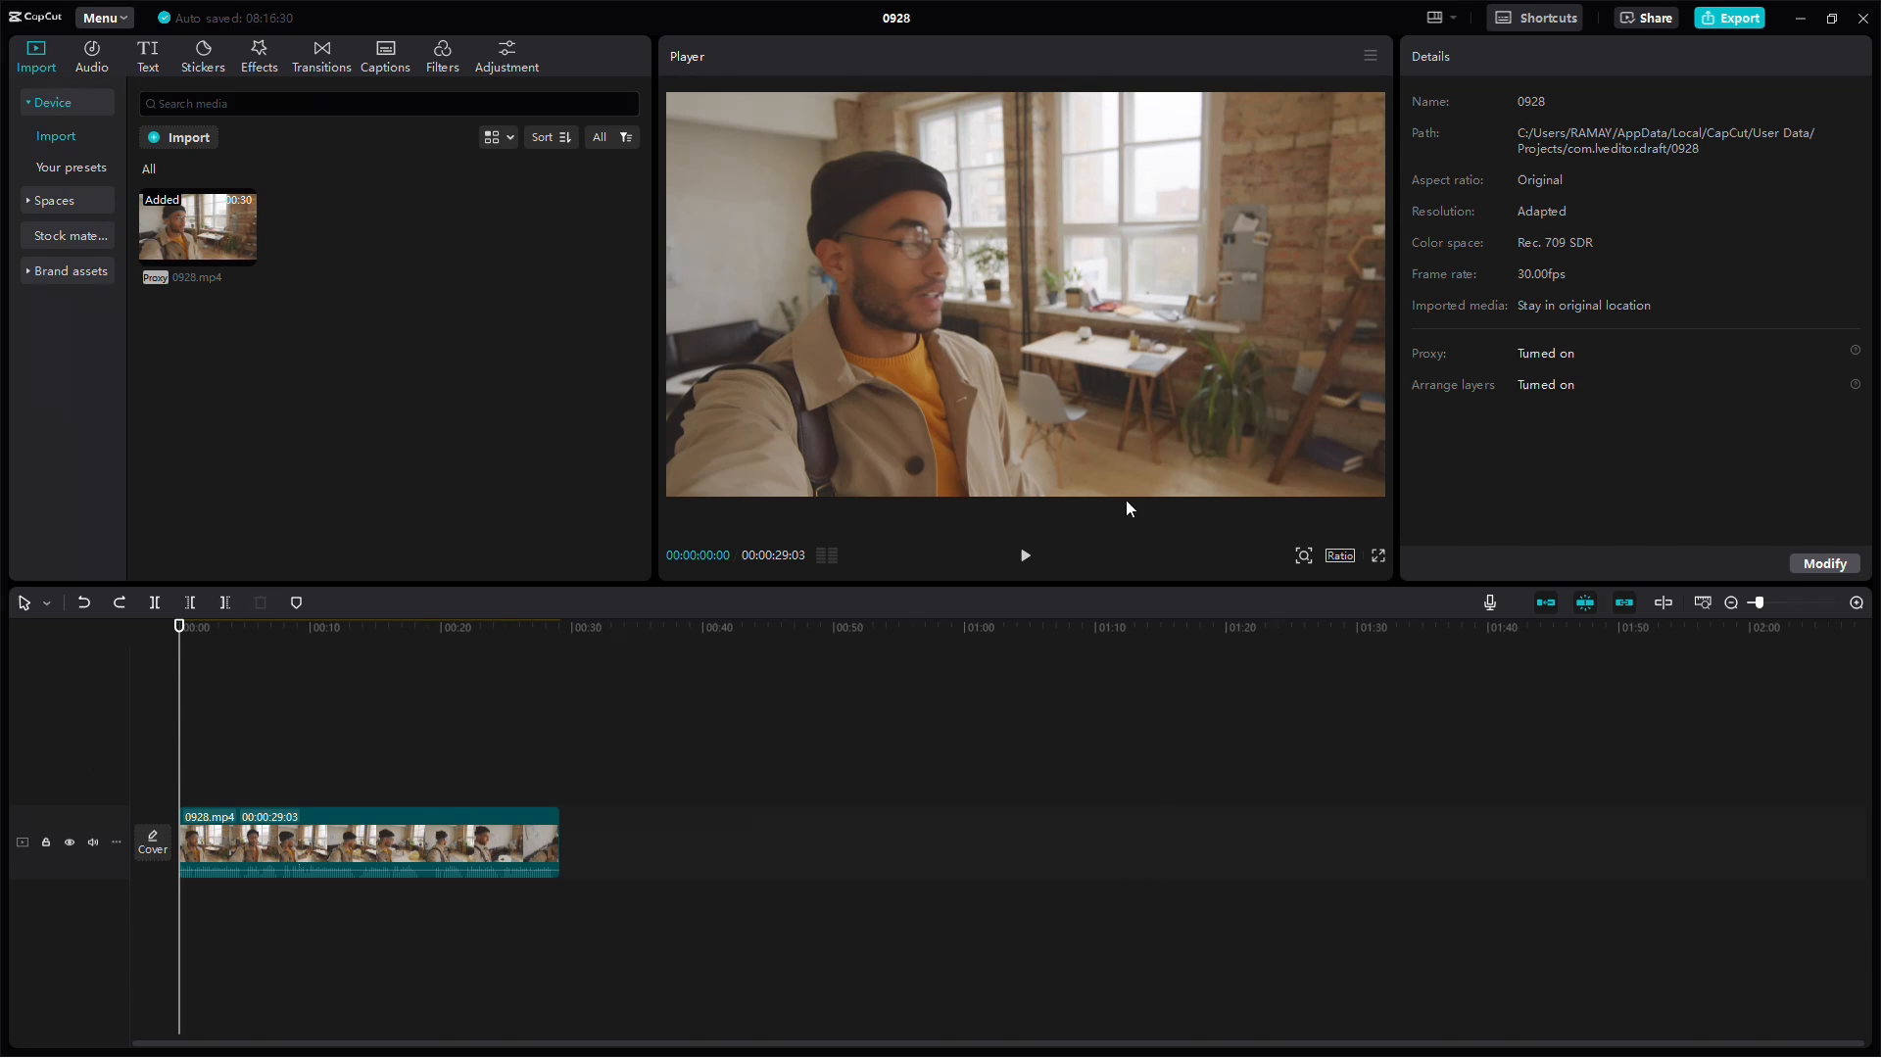
mouse_move(275, 783)
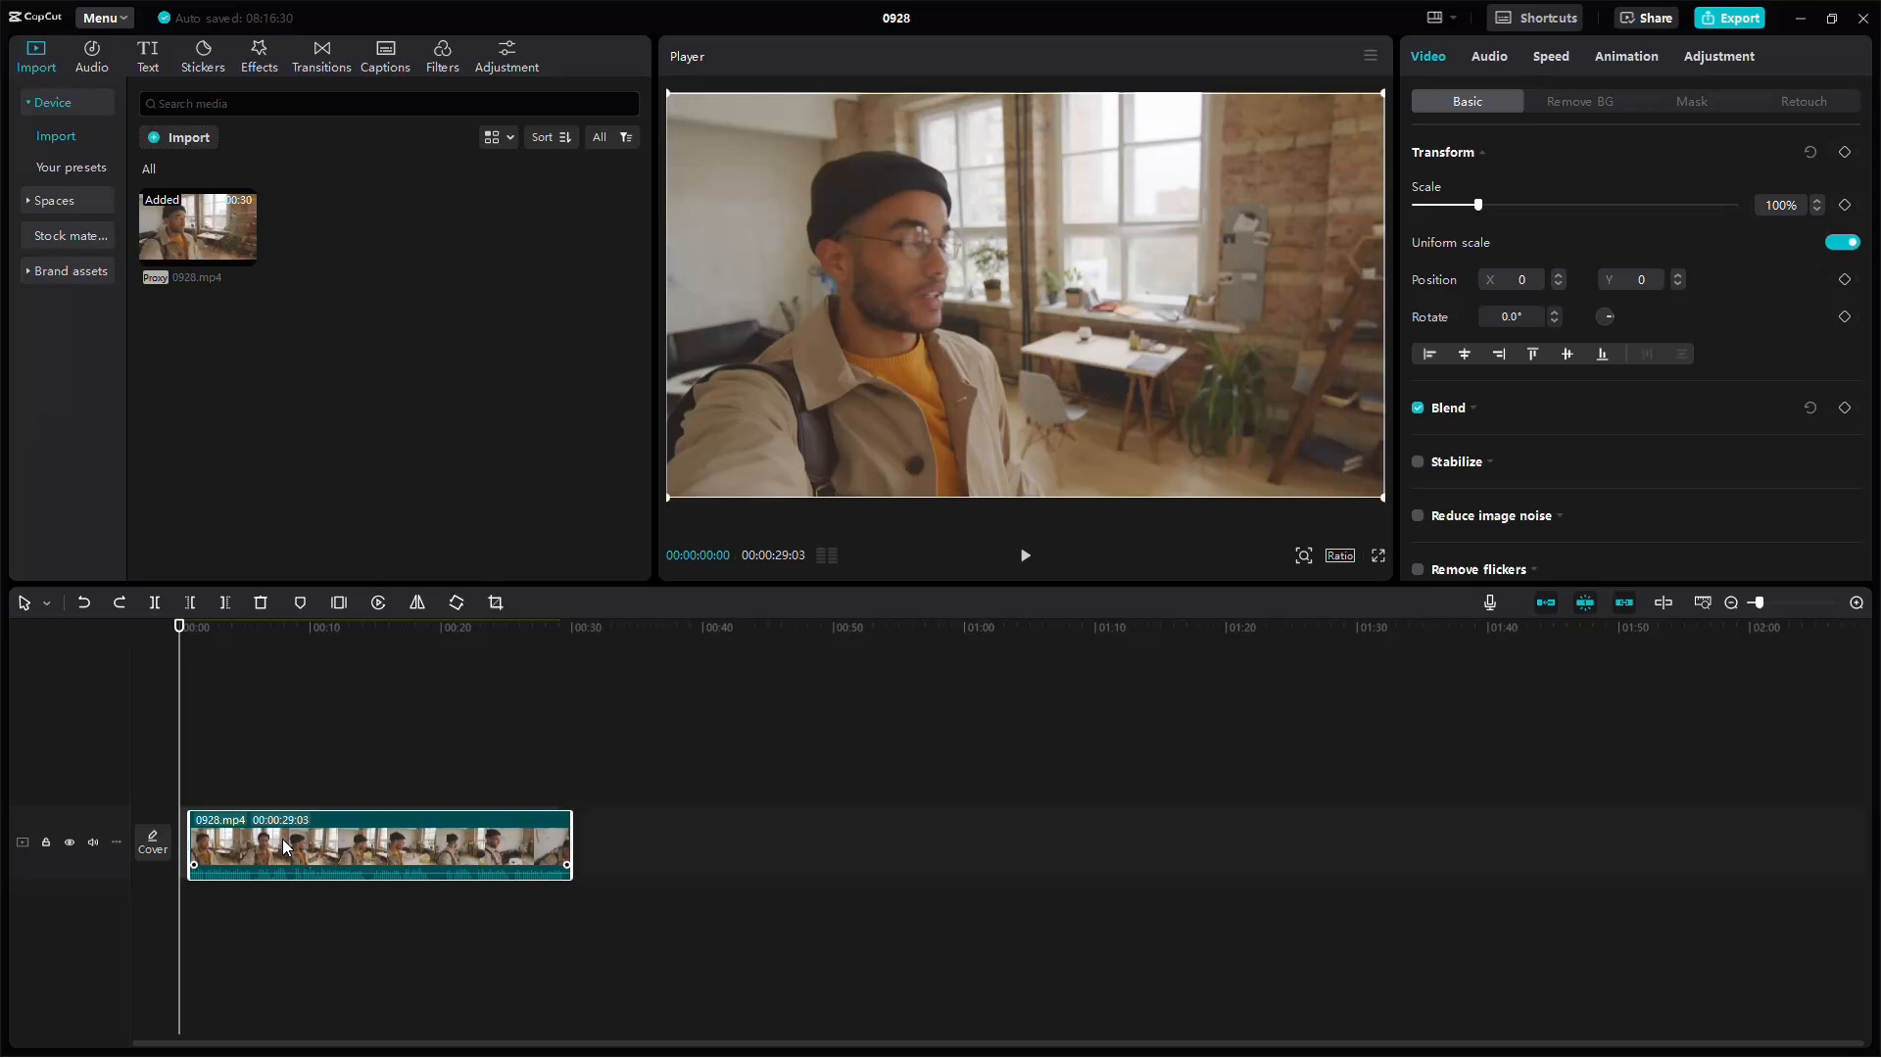
- Select the 0928.mp4 clip on the timeline to show its Video properties
left_click_drag(282, 846, 210, 846)
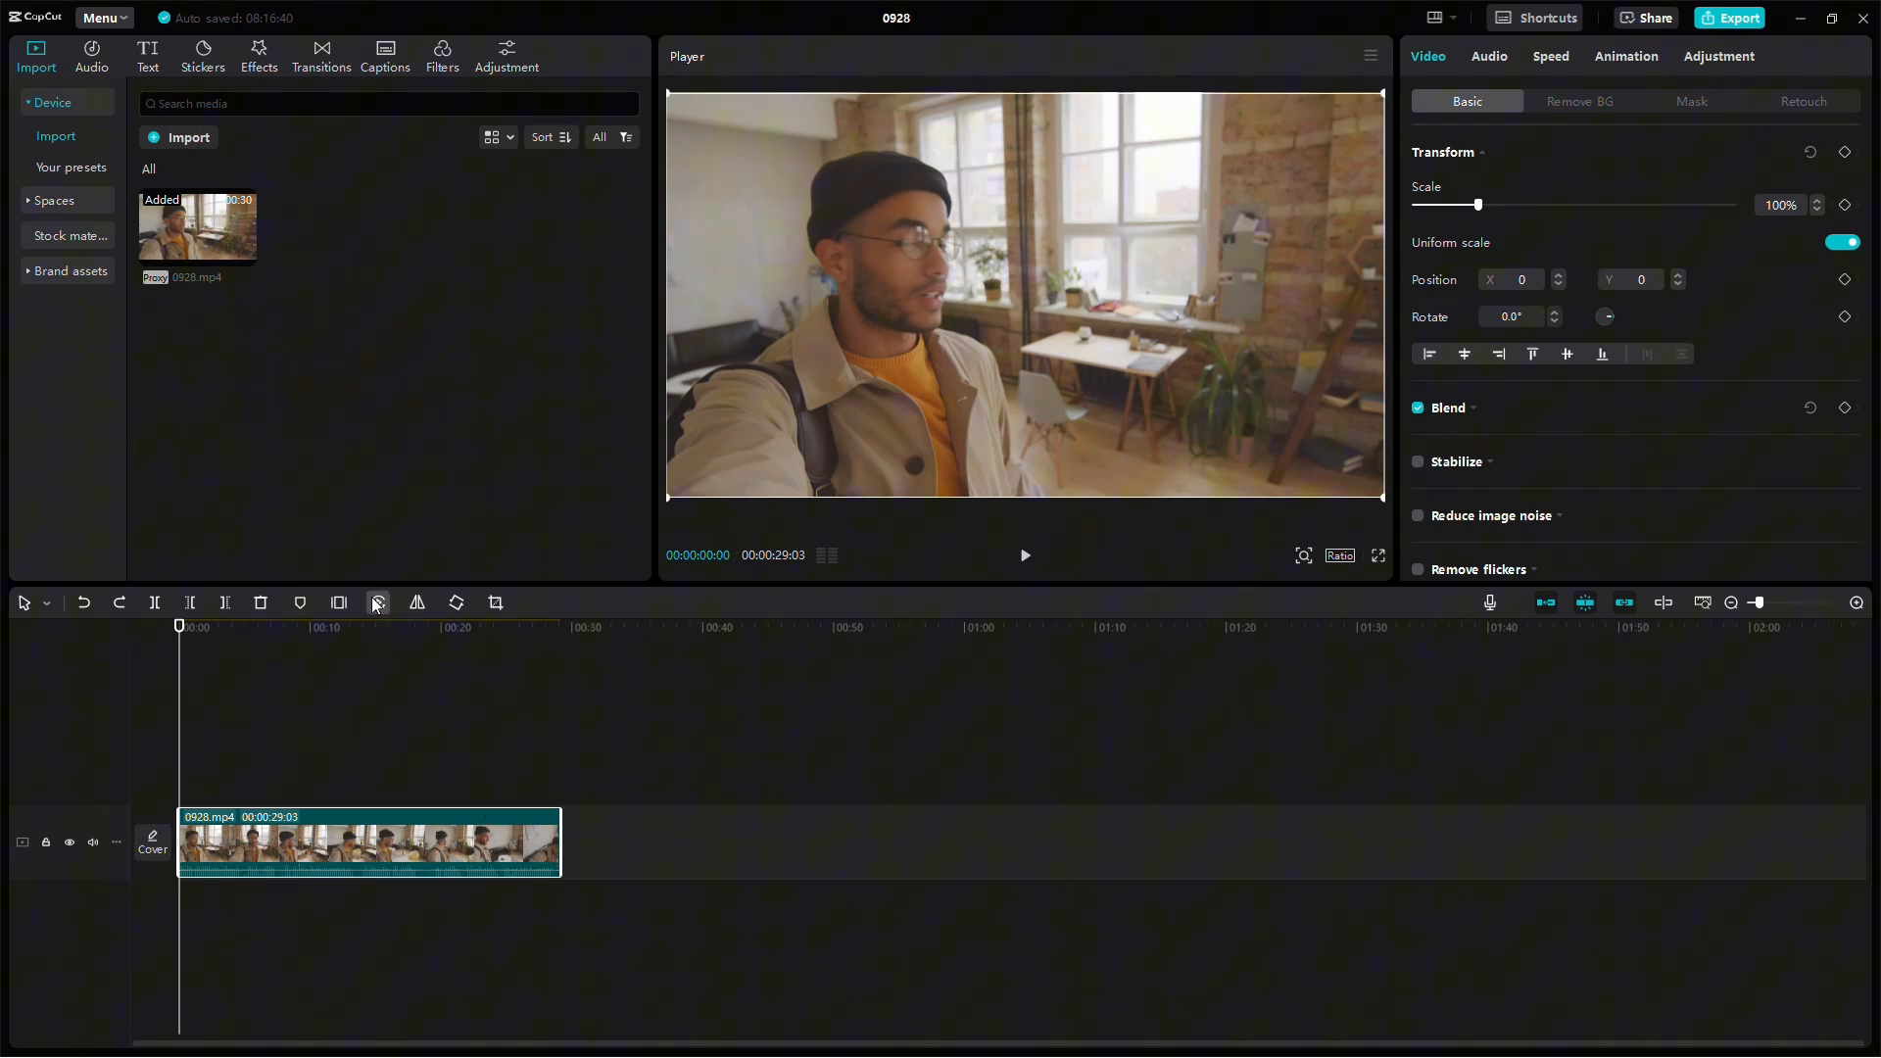
mouse_move(376, 601)
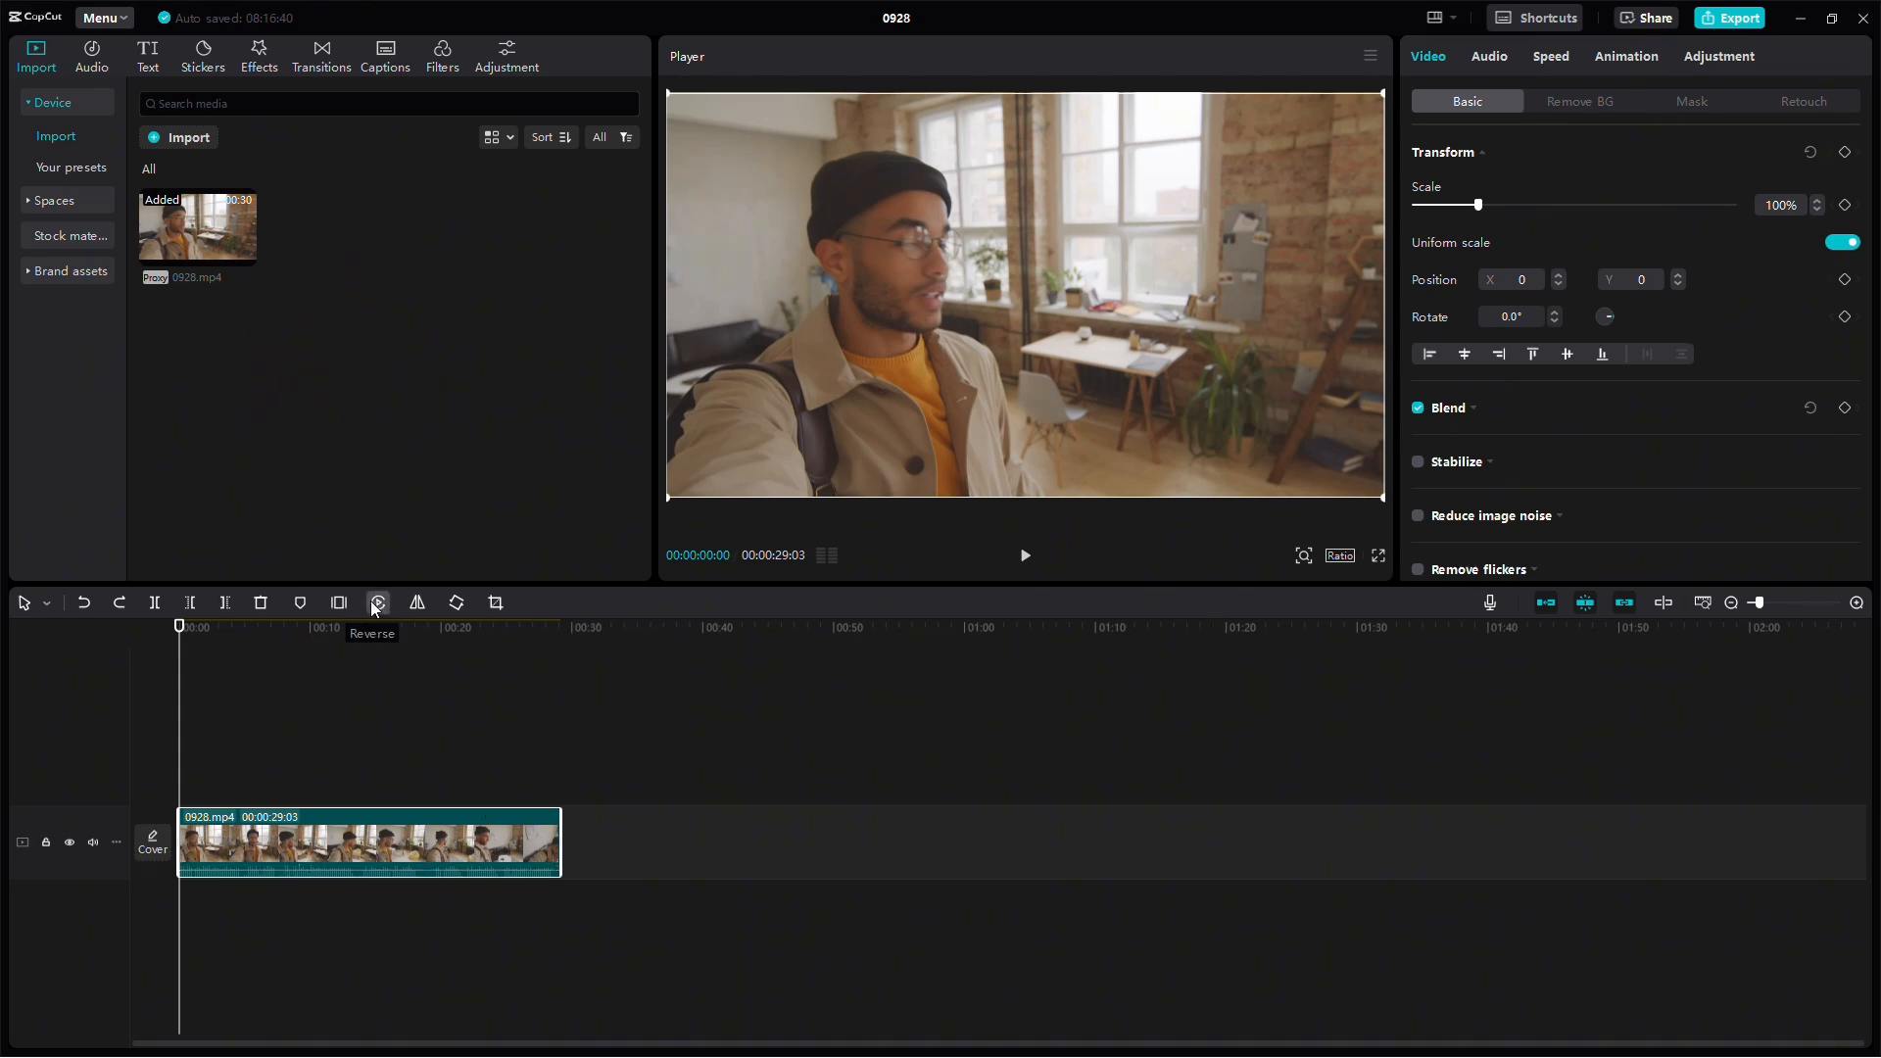
- Reverse the selected 0928.mp4 clip's playback with the toolbar Reverse command
left_click(376, 602)
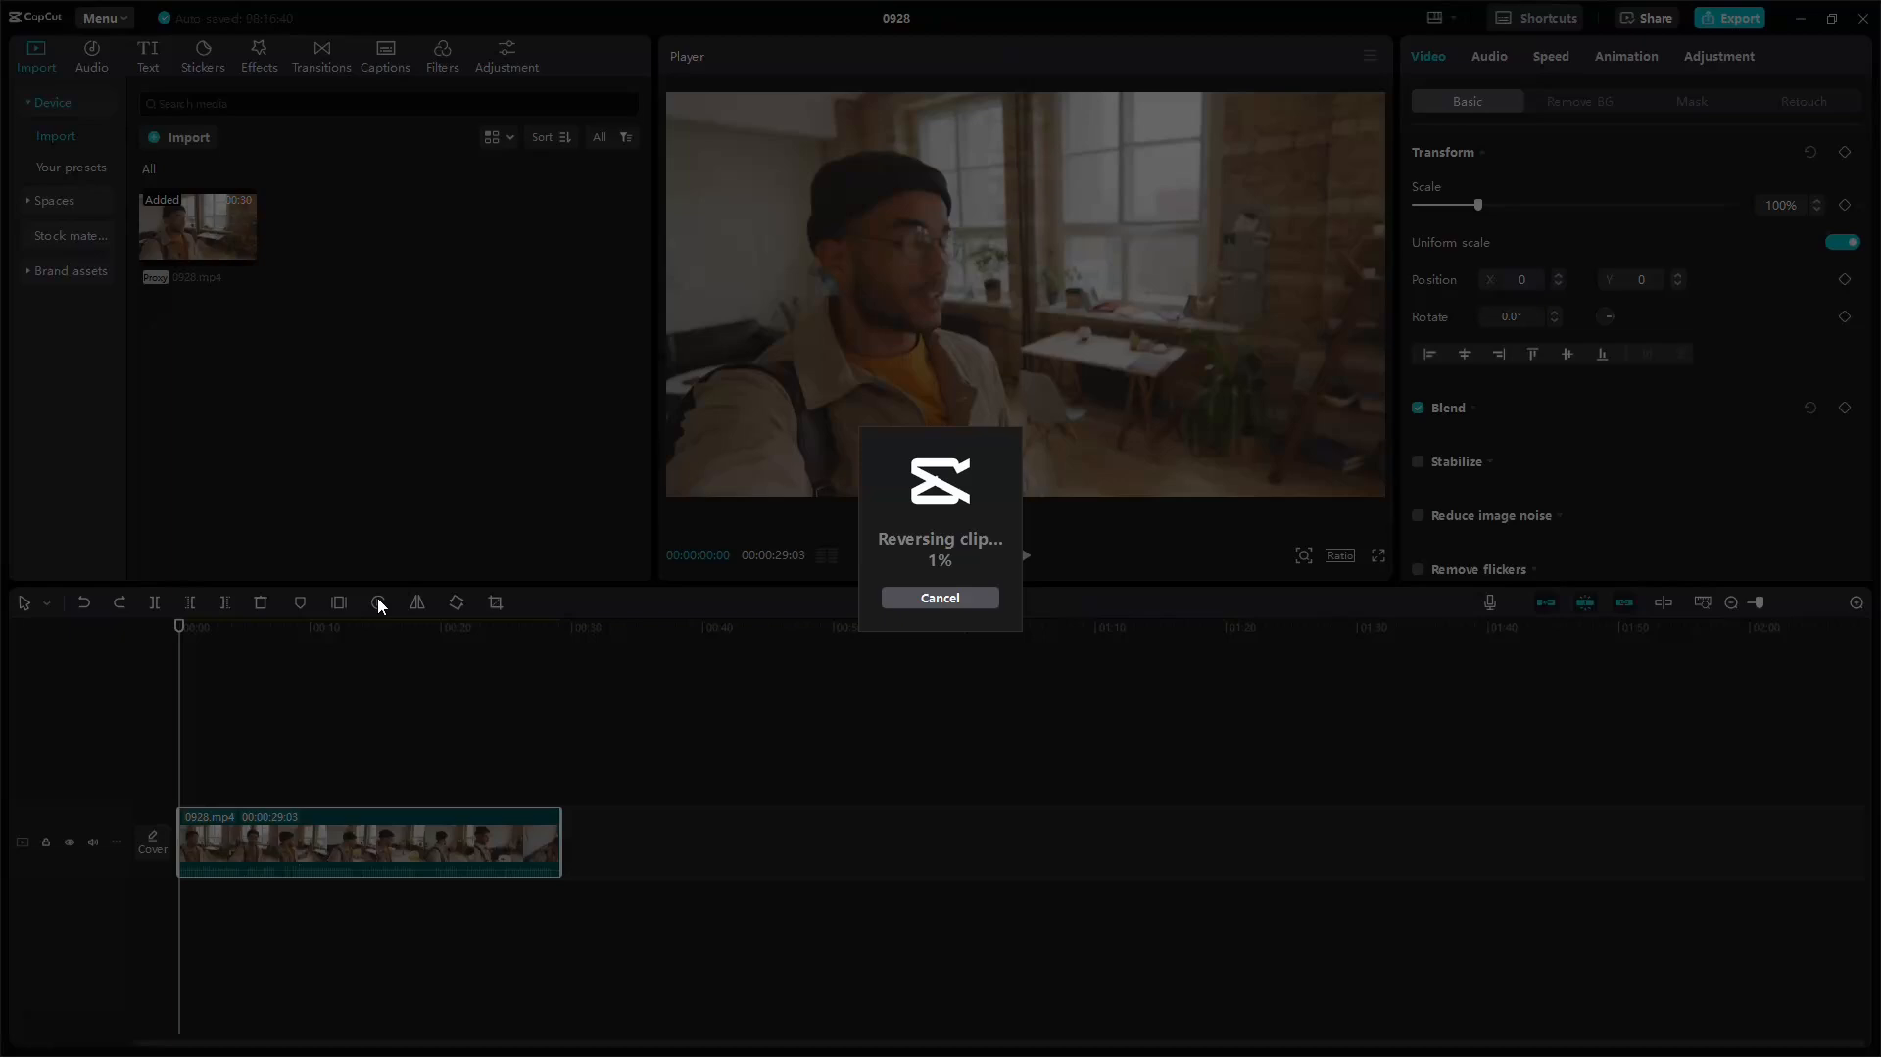
mouse_move(960, 666)
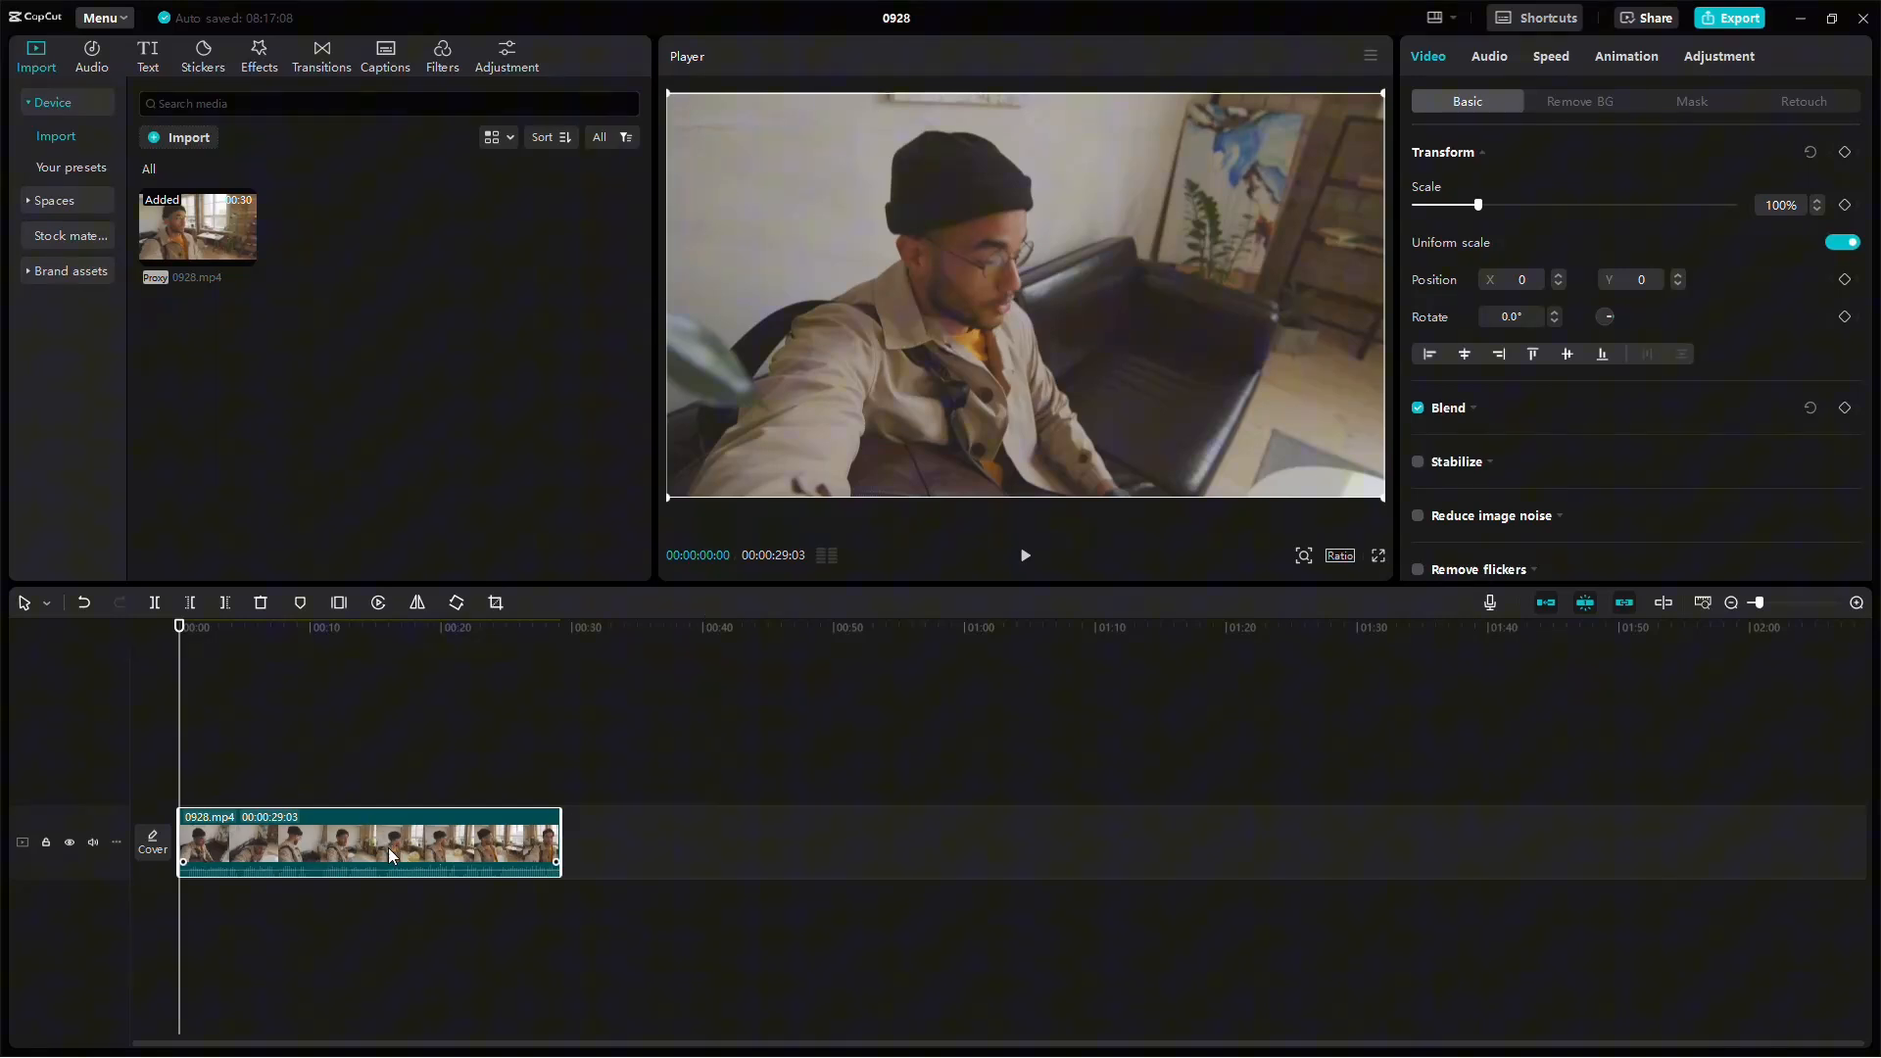
- Extract the reversed clip's audio to its own track, then select the video clip for deletion
right_click(390, 843)
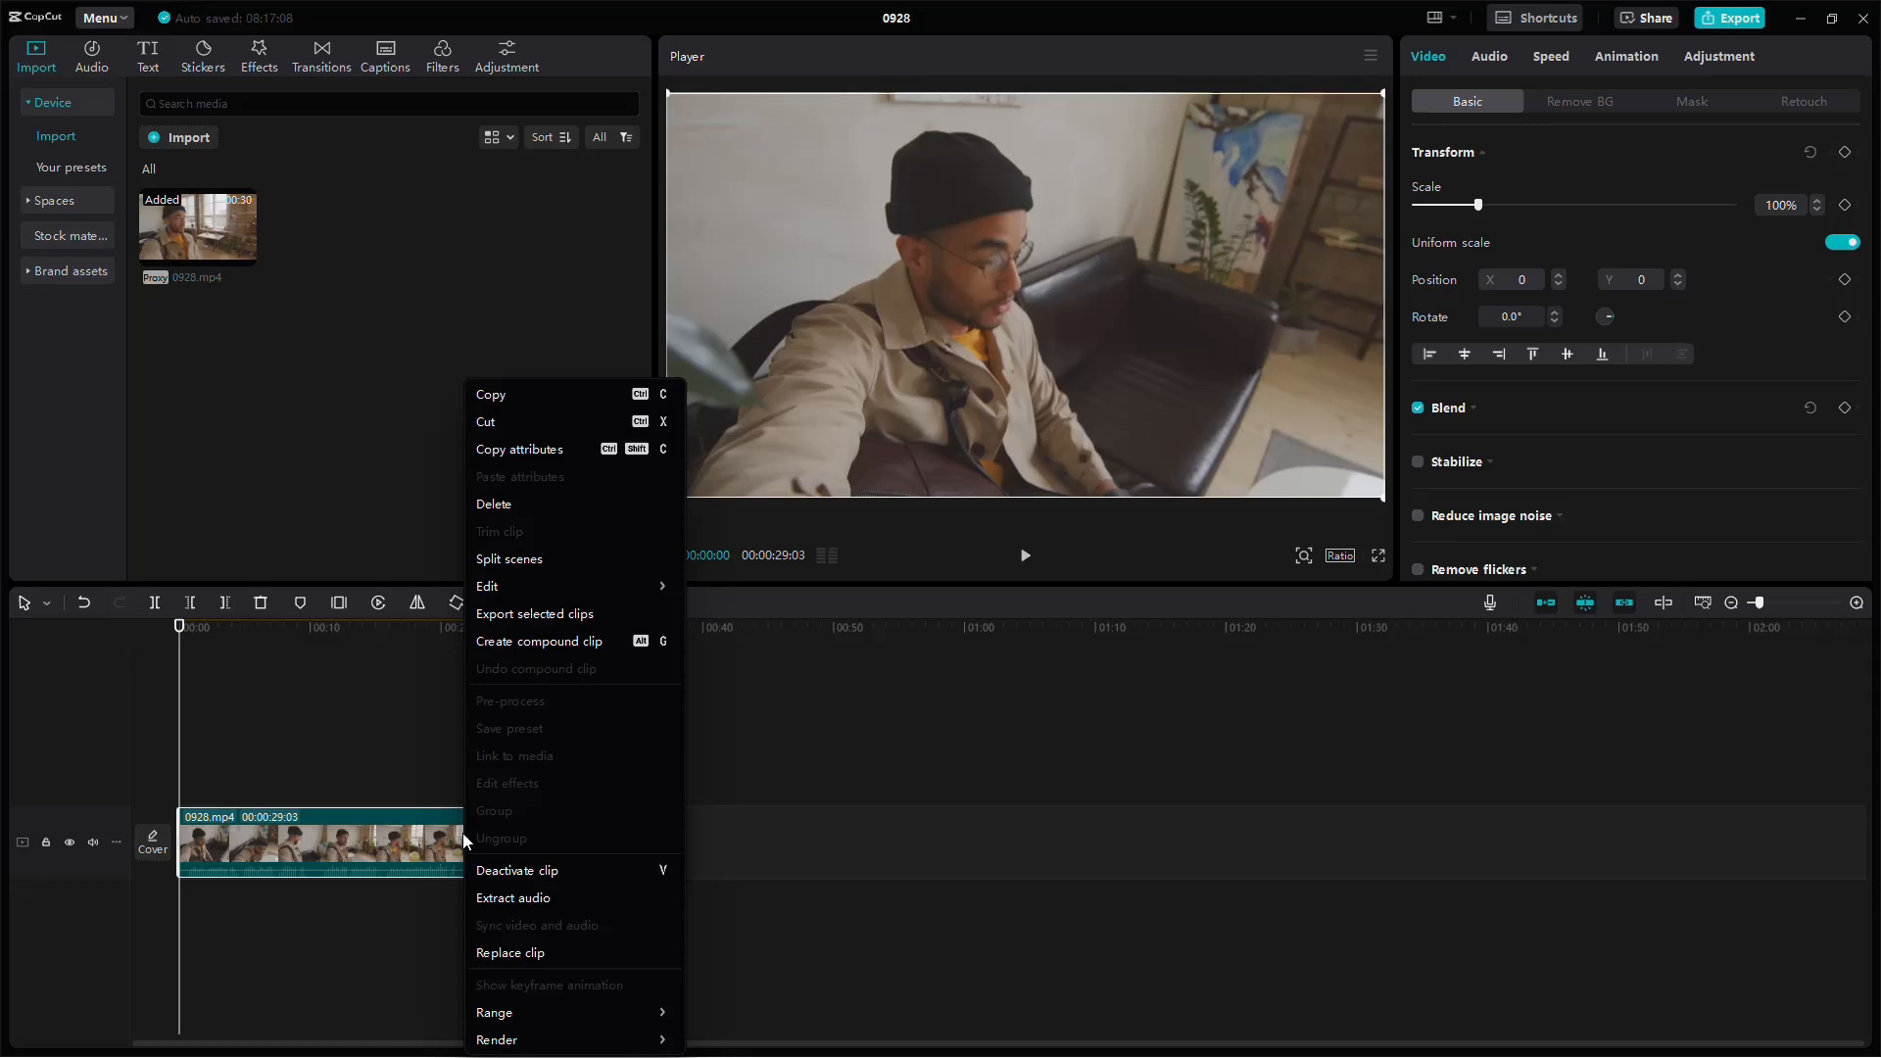
mouse_move(521, 898)
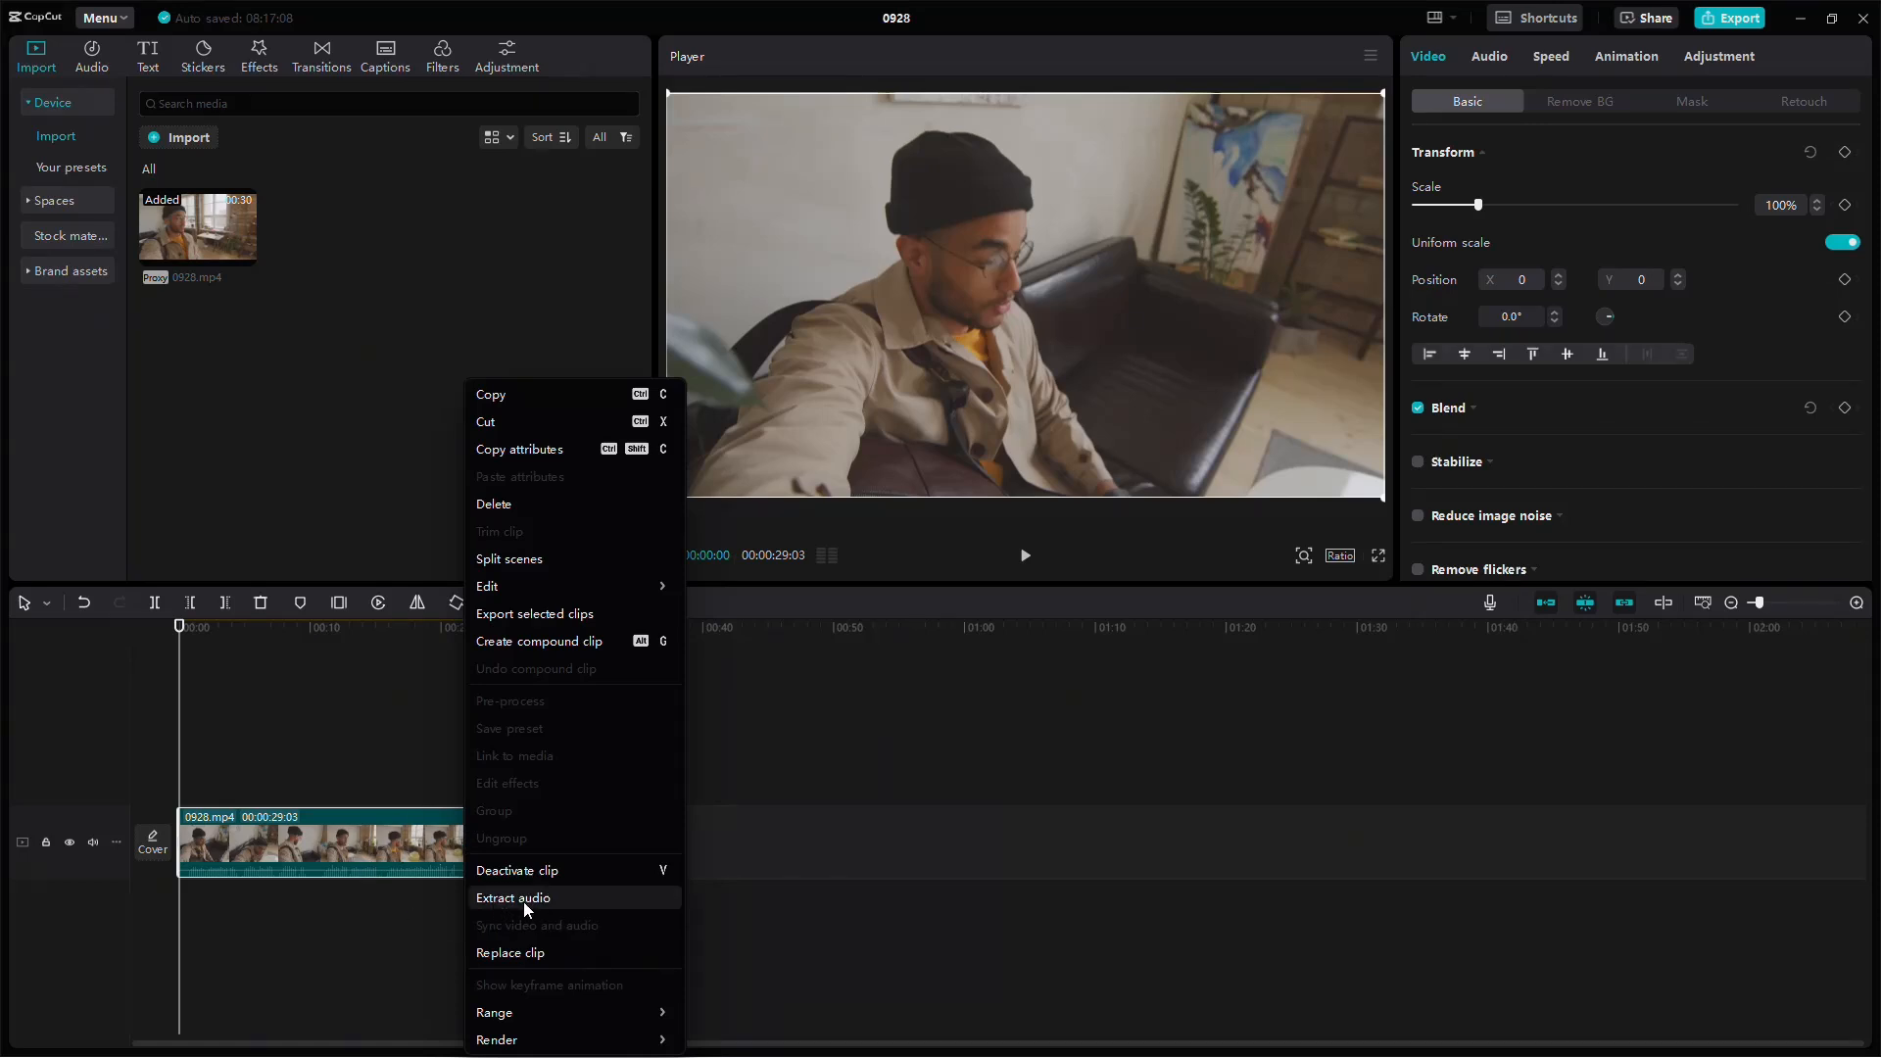
left_click(514, 898)
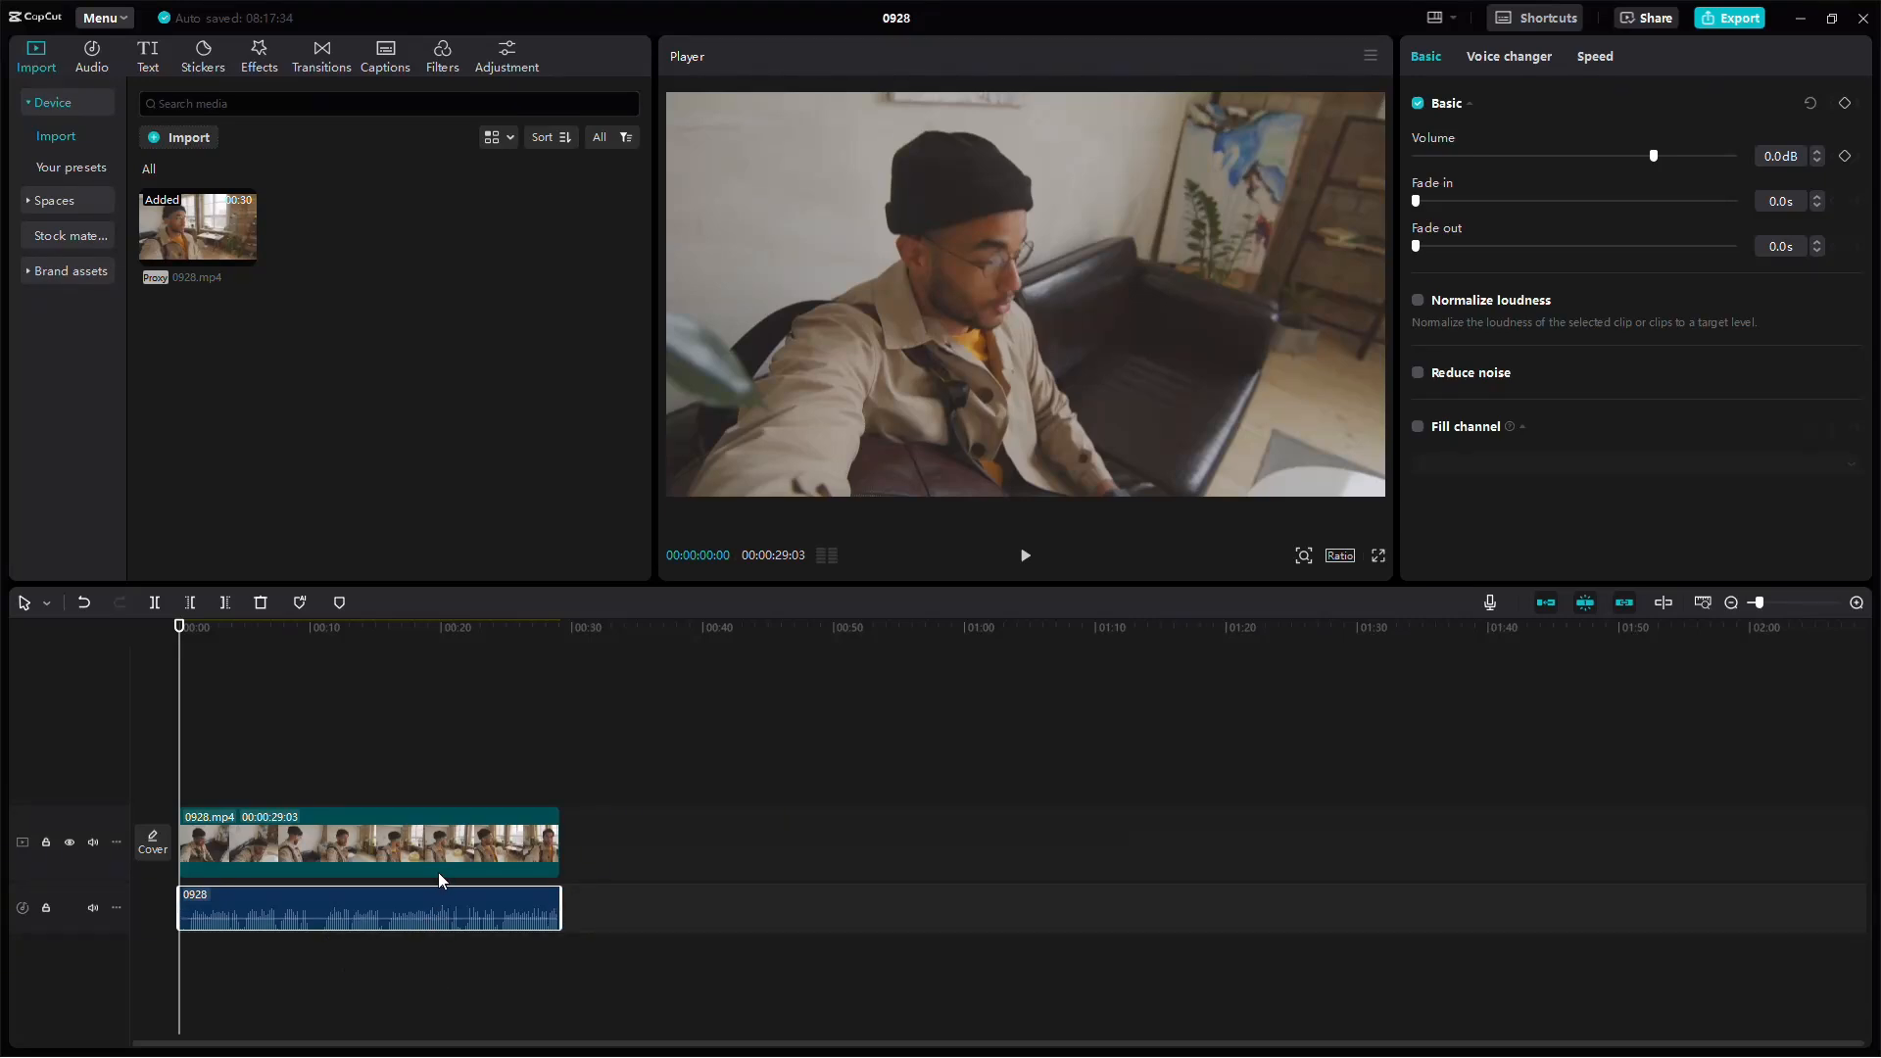
left_click(372, 842)
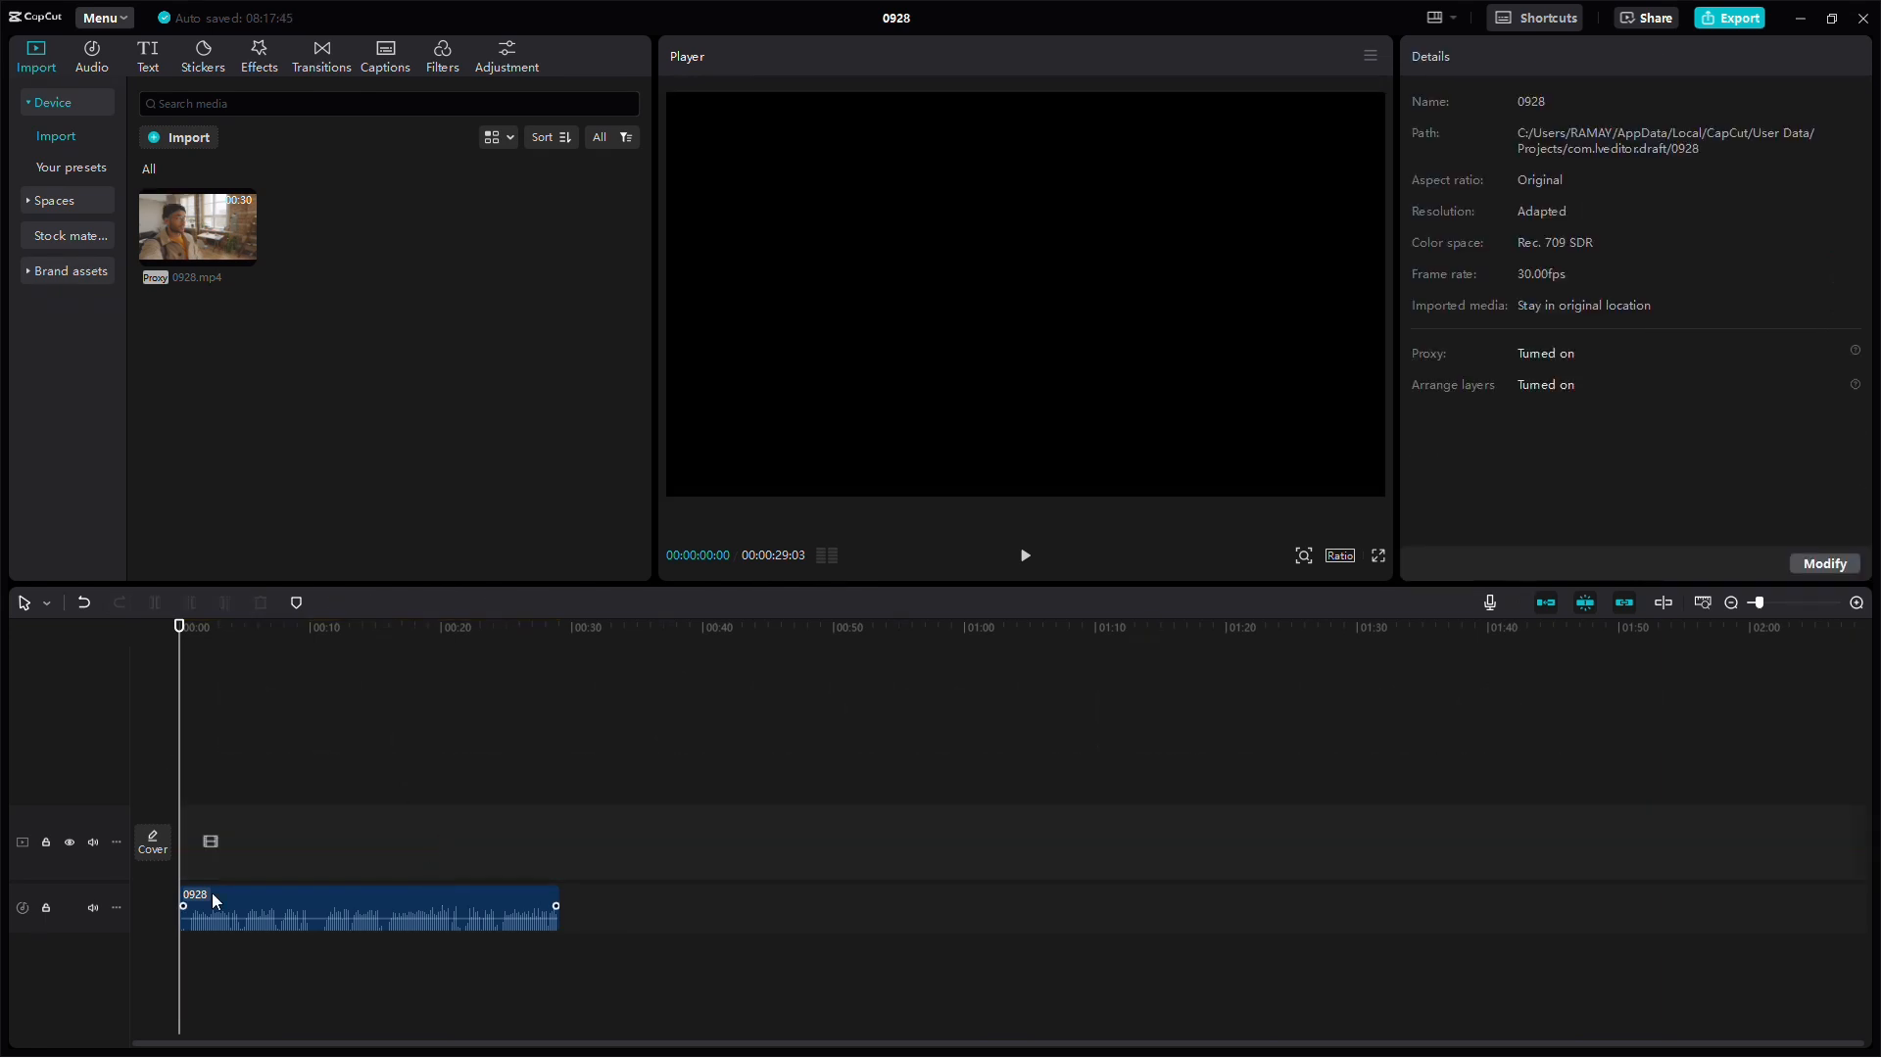
left_click(366, 907)
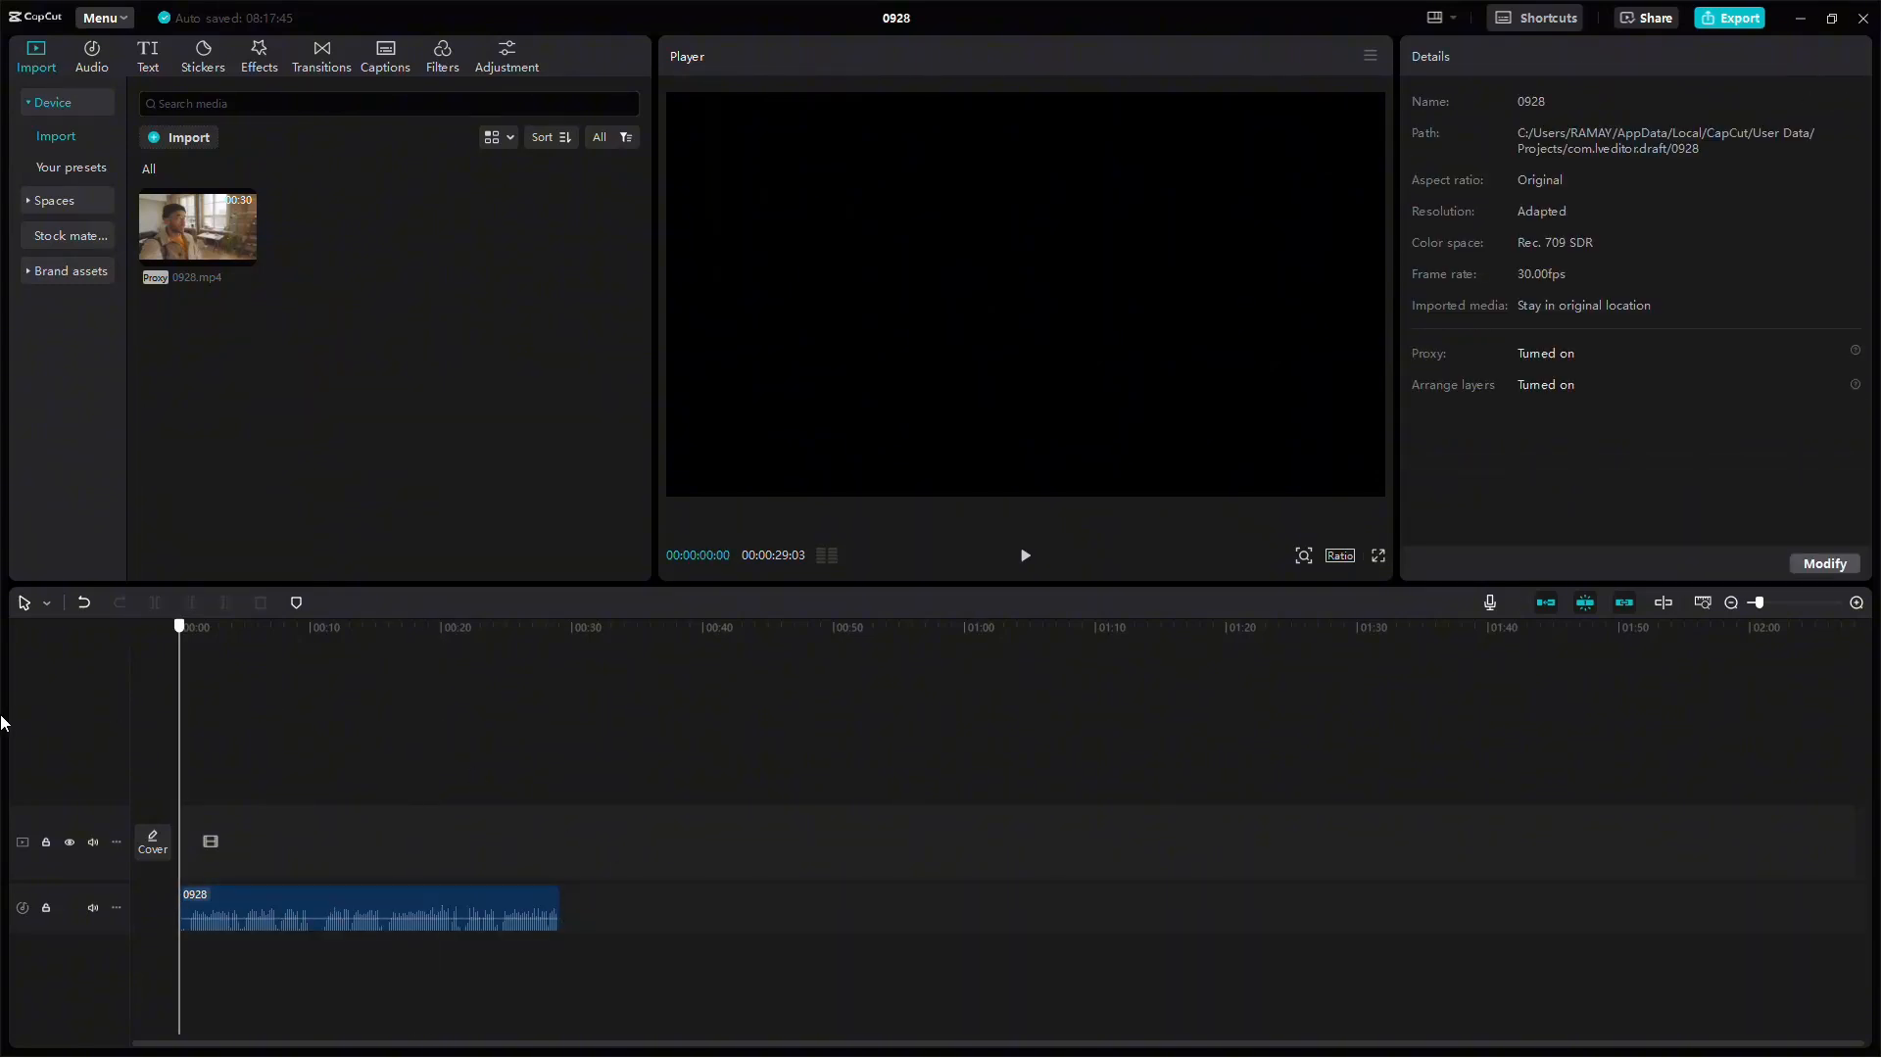
mouse_move(735, 664)
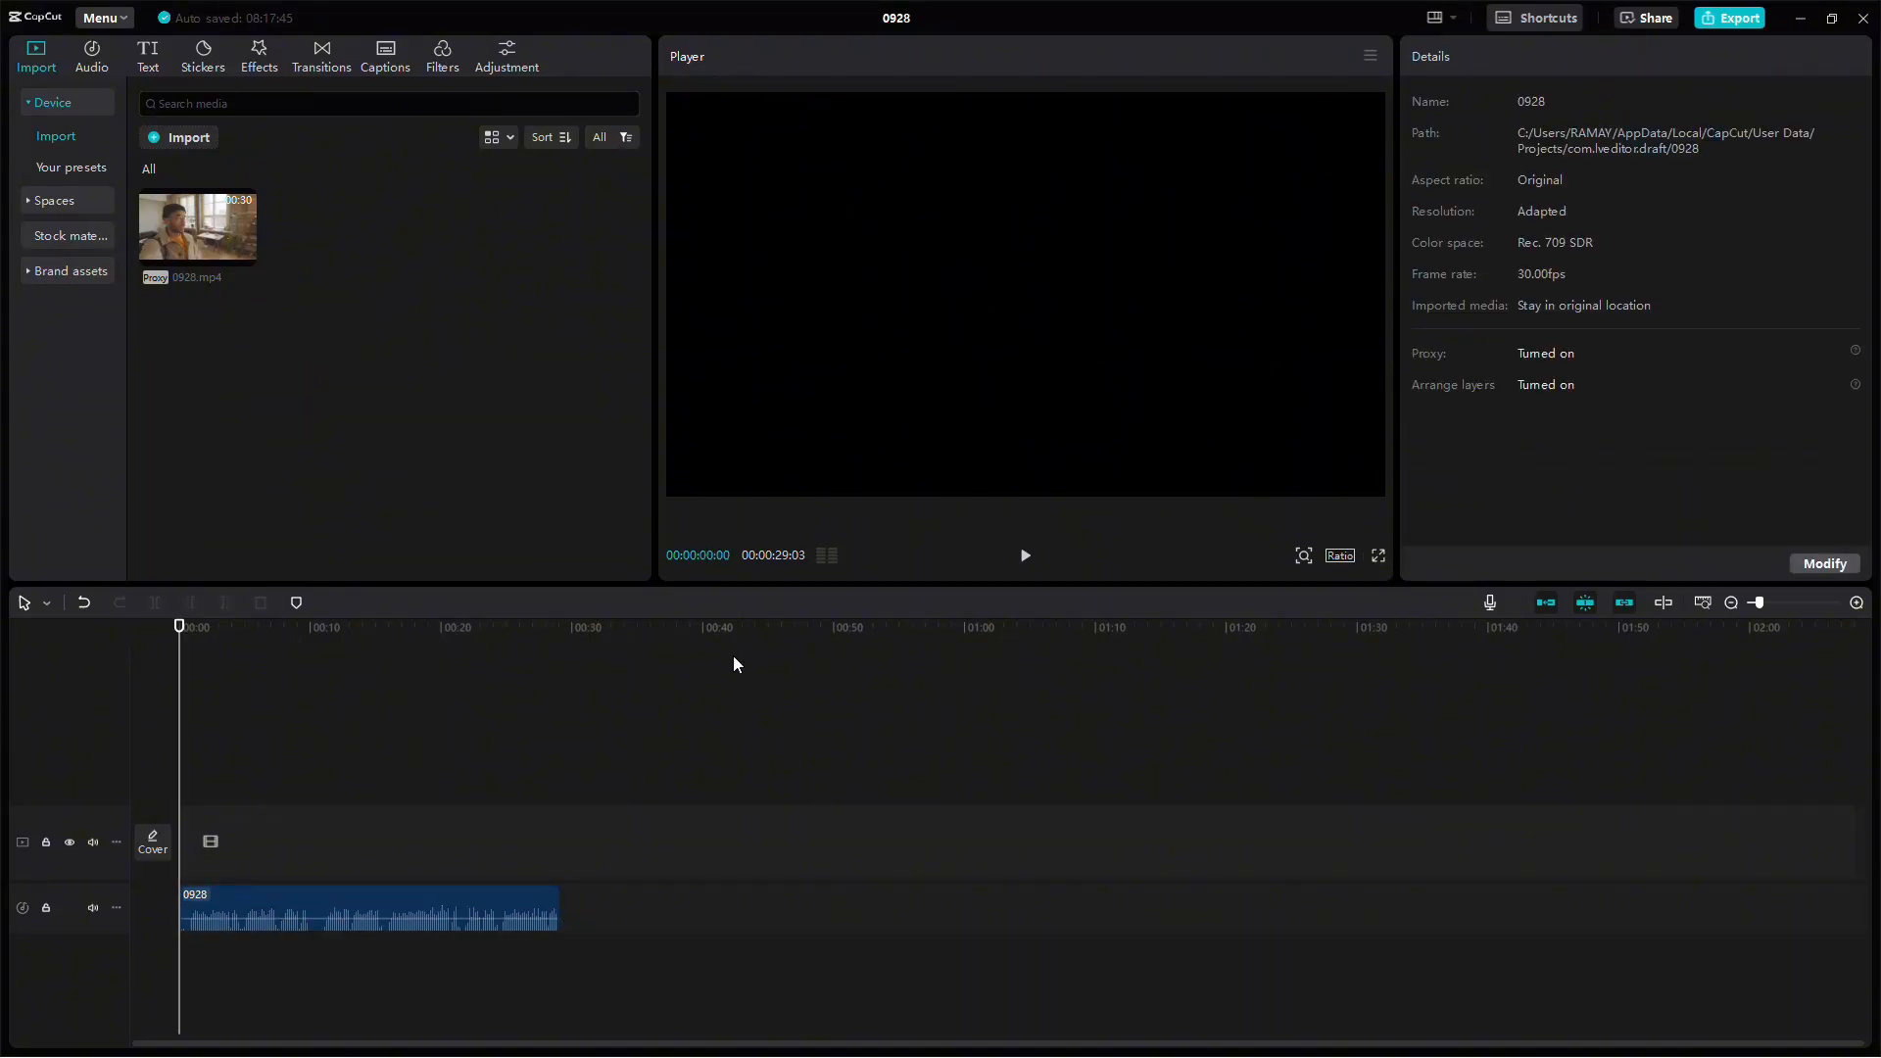
left_click(1023, 554)
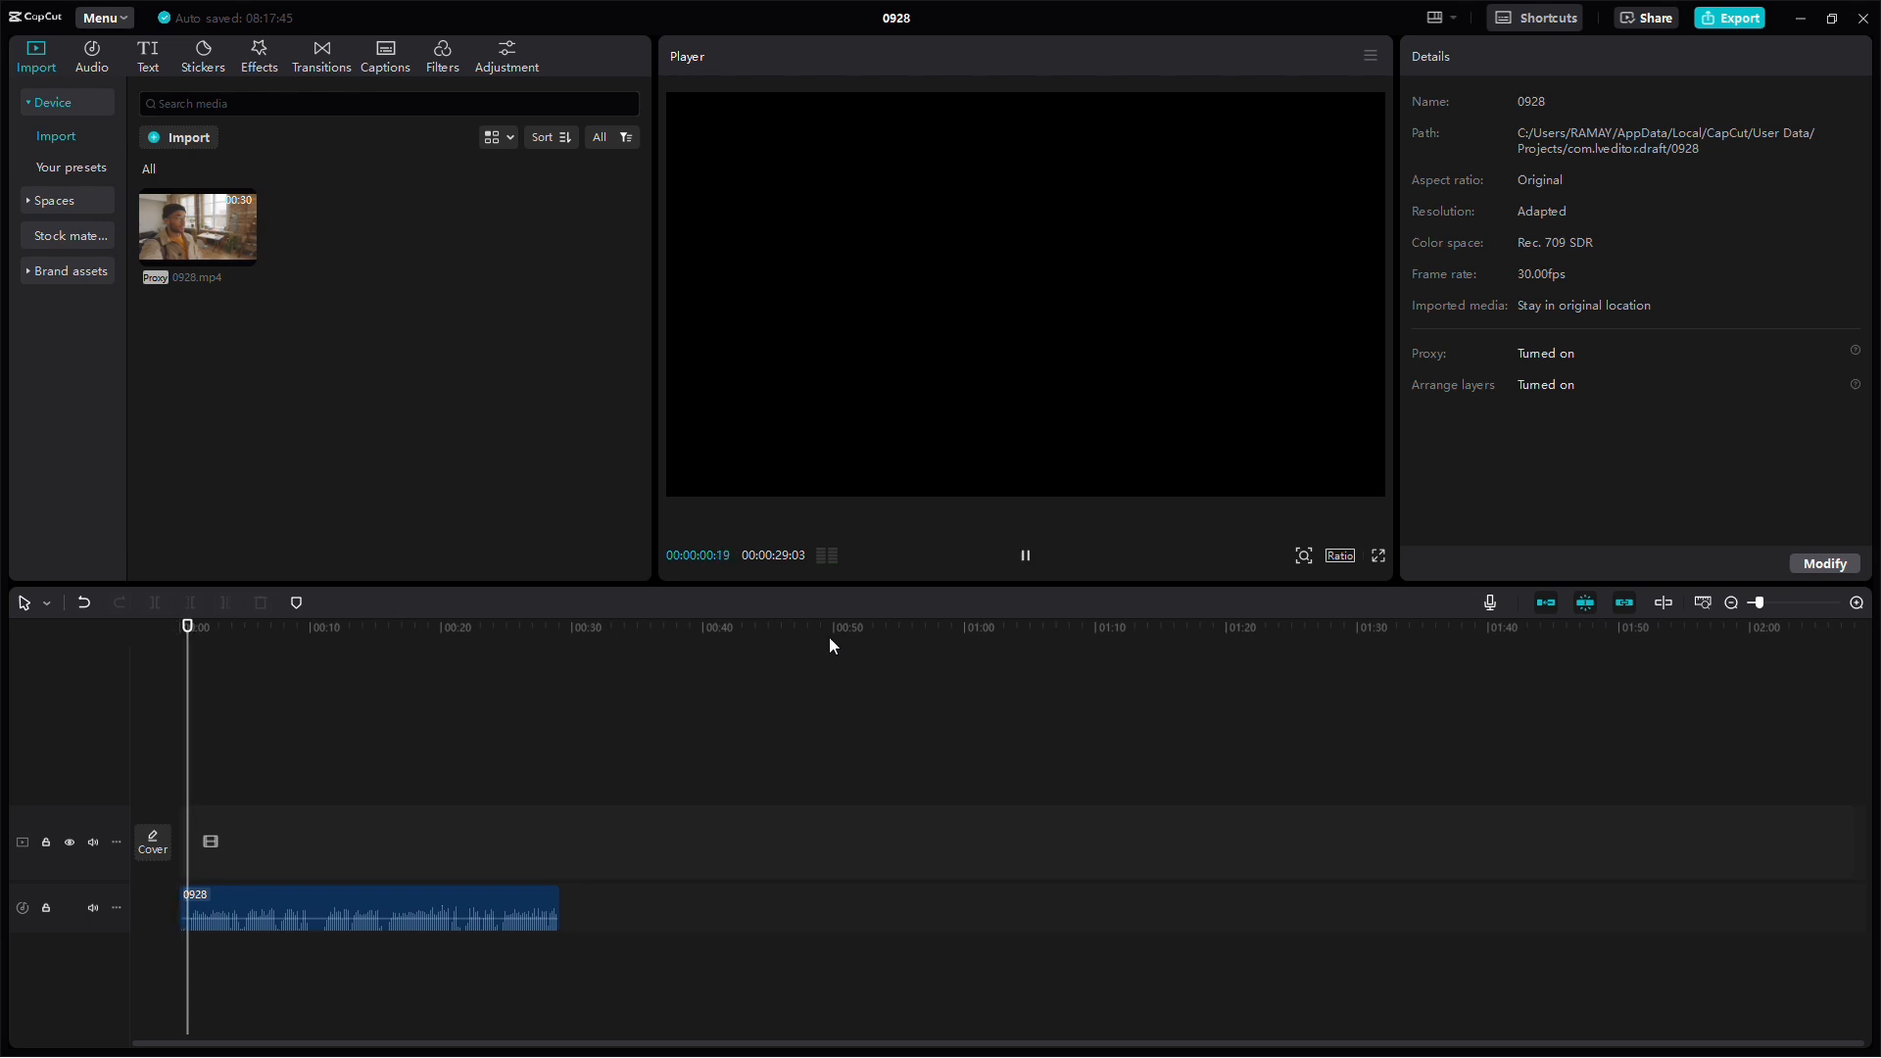